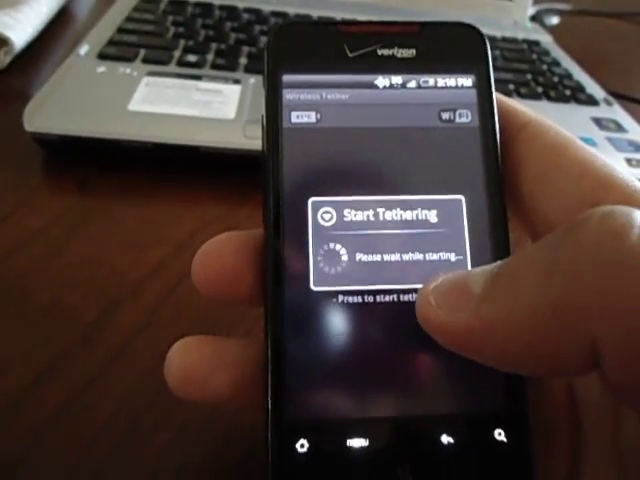
- Start tethering in Wireless Tether, bringing up the Superuser Request for android.tether
click(400, 213)
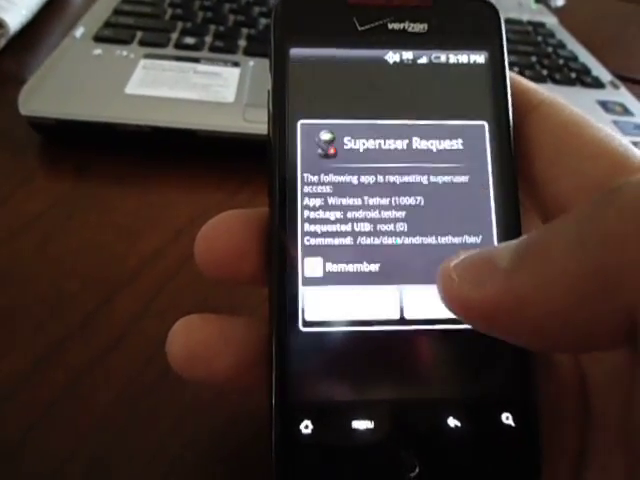